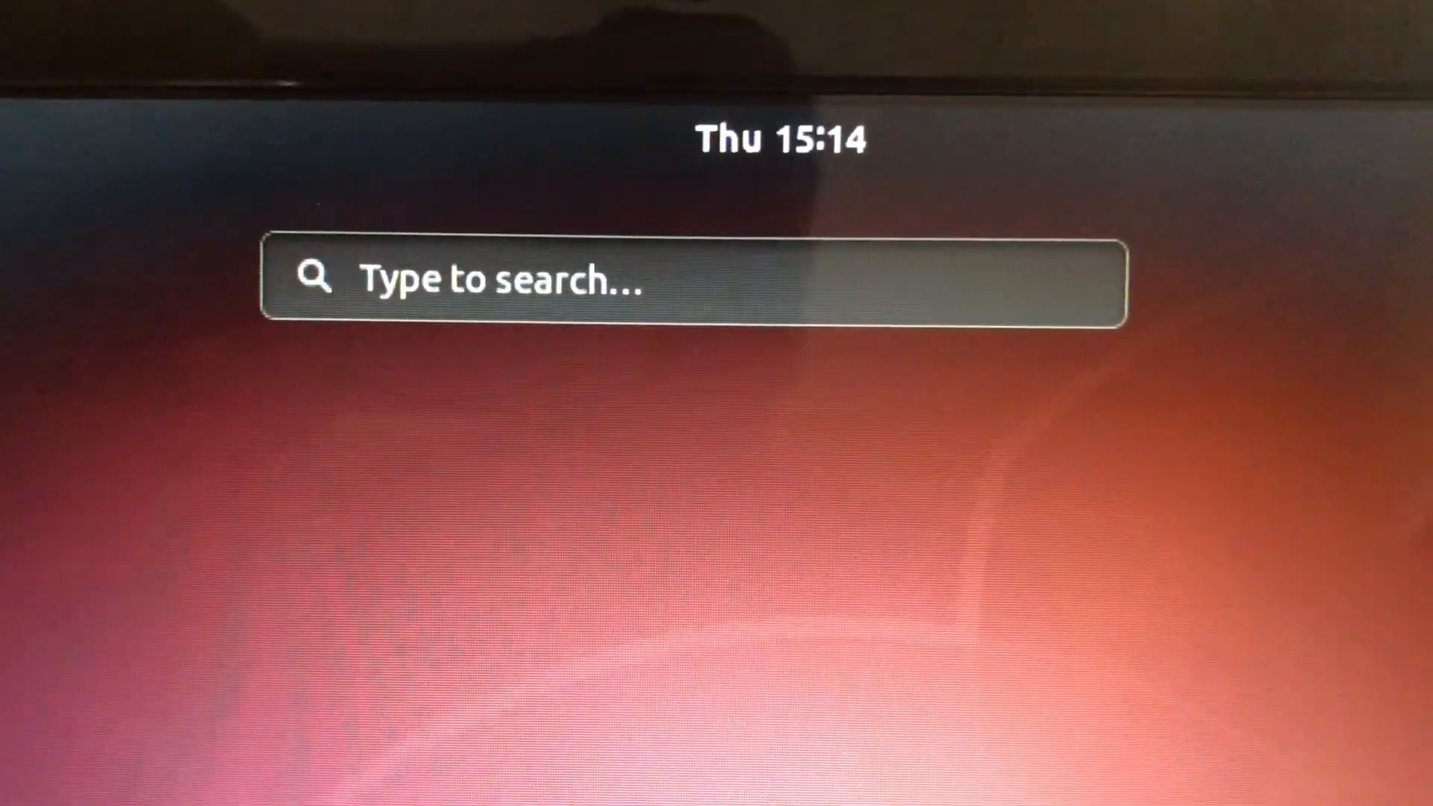
Launch Disks and delete Partition 1 on the 640 GB hard disk, confirming the deletion.
text(dis)
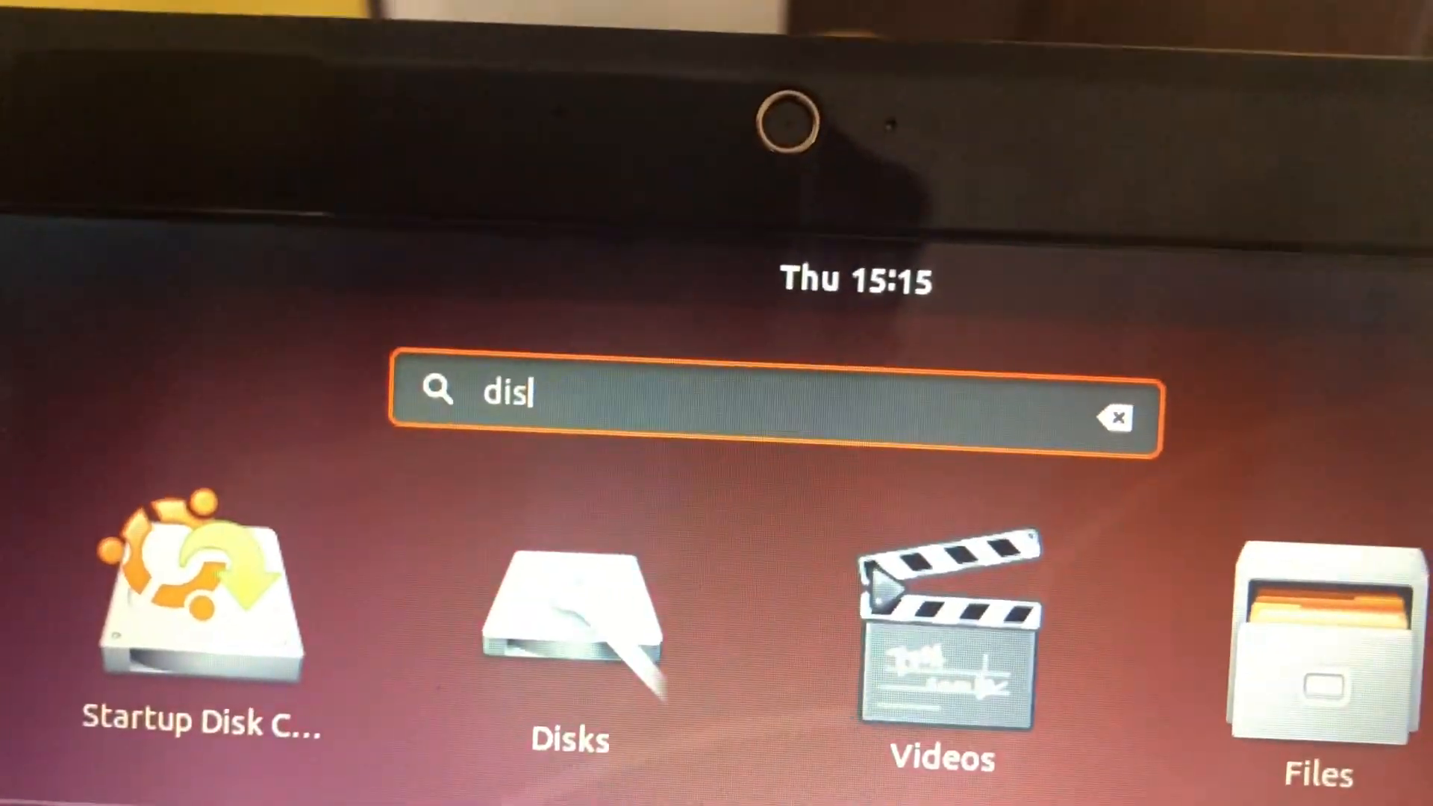
click(569, 630)
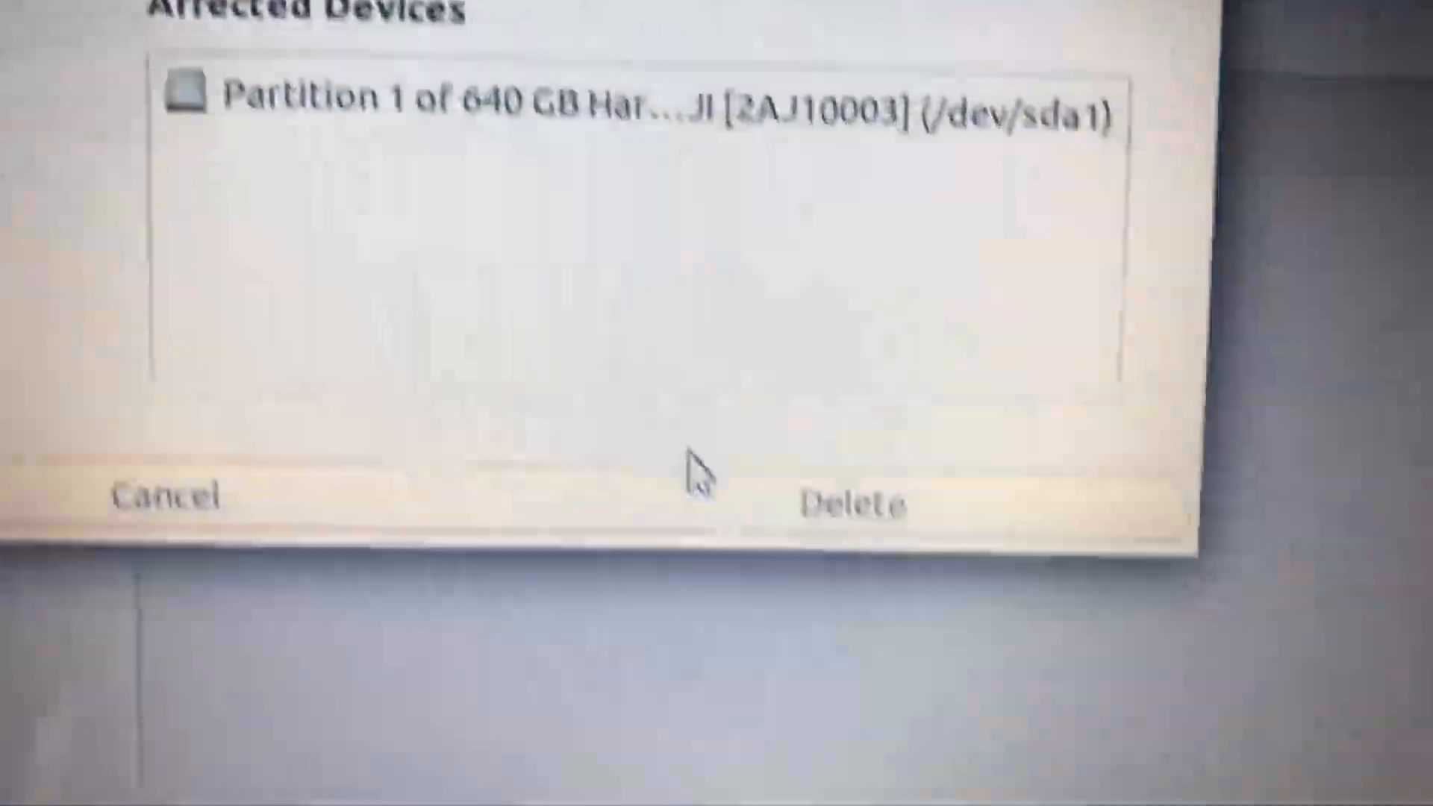
click(845, 503)
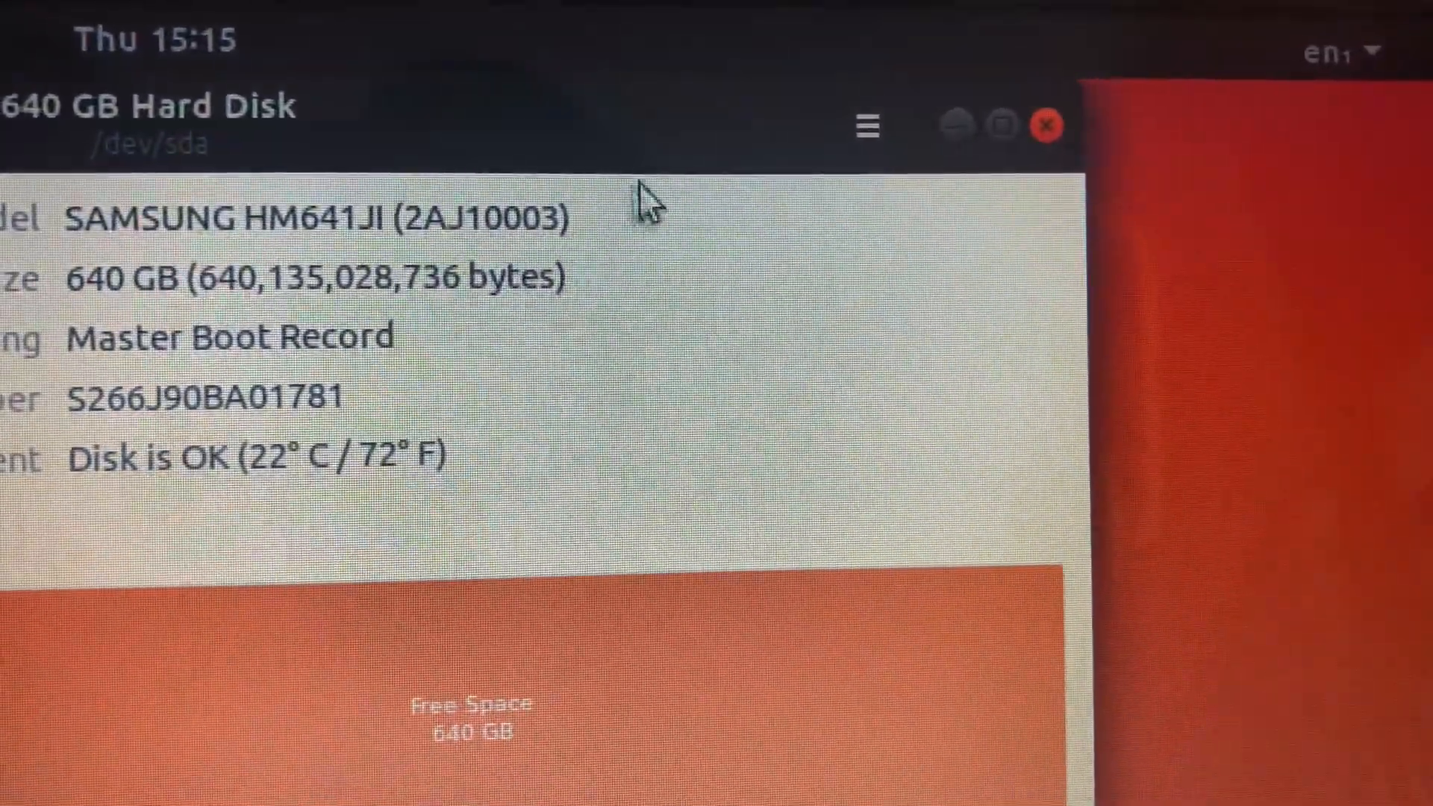
Restore batocera-5.20-x86_64-20190118.img from Other Locations onto the 640 GB disk, confirming the overwrite.
click(865, 125)
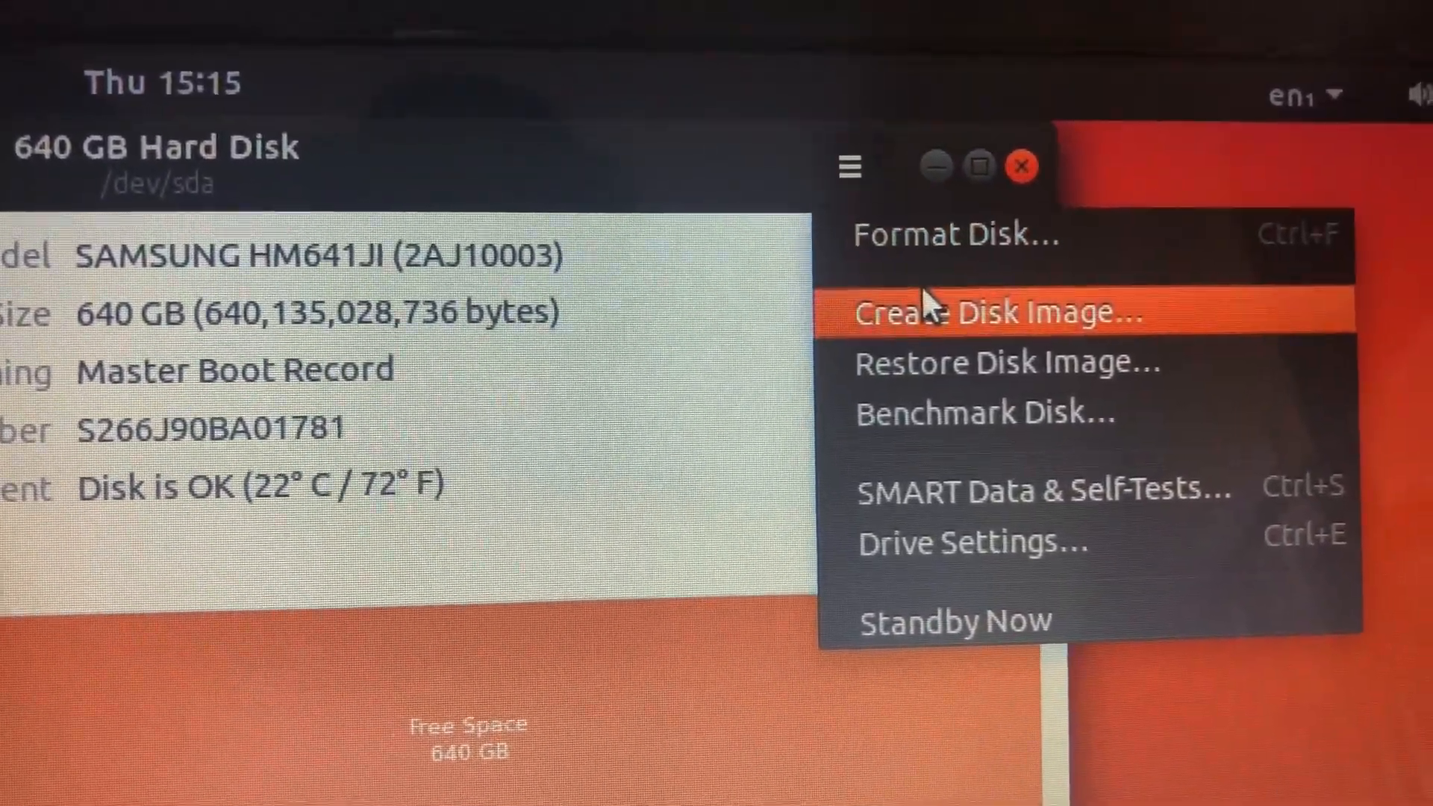
click(1005, 361)
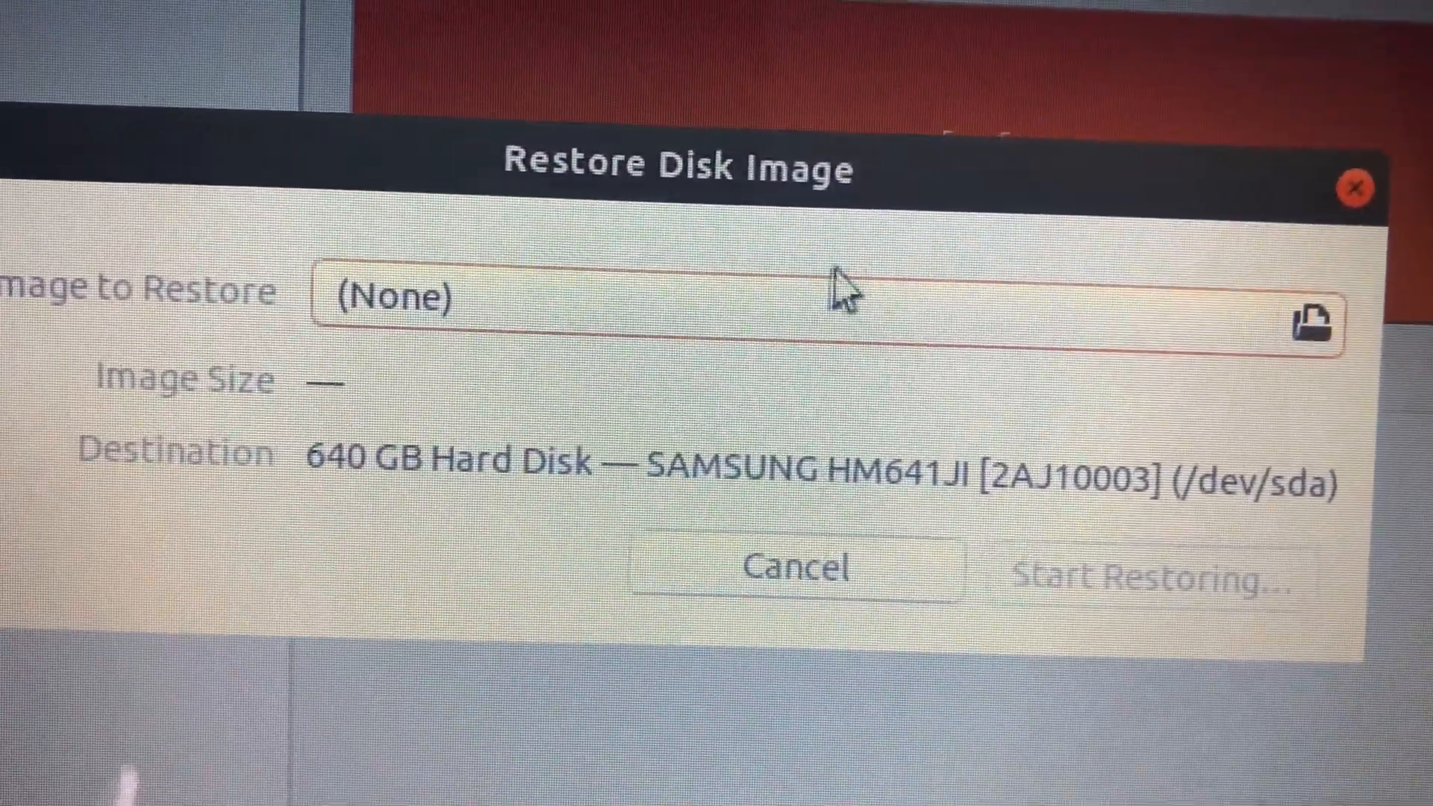
click(1329, 327)
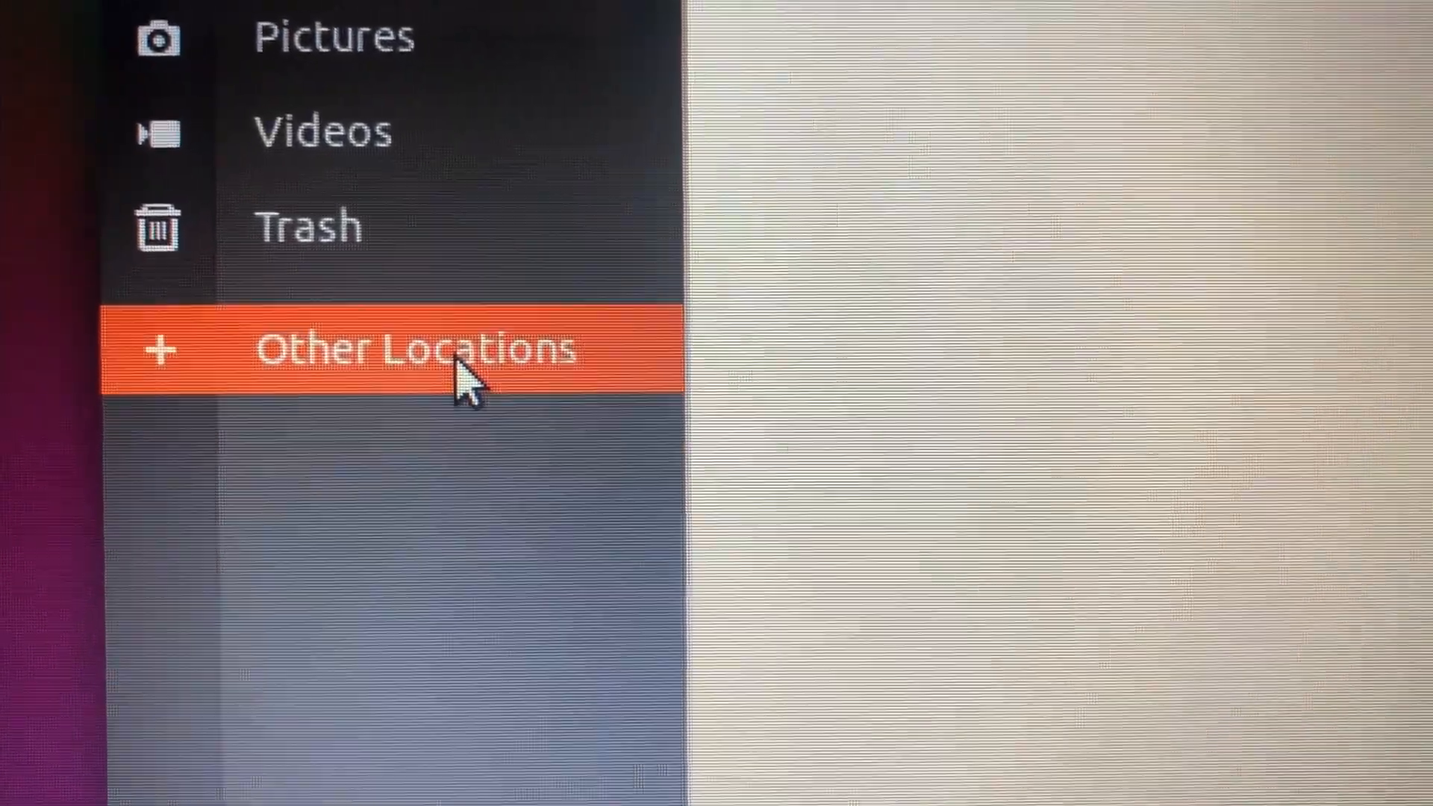
click(412, 350)
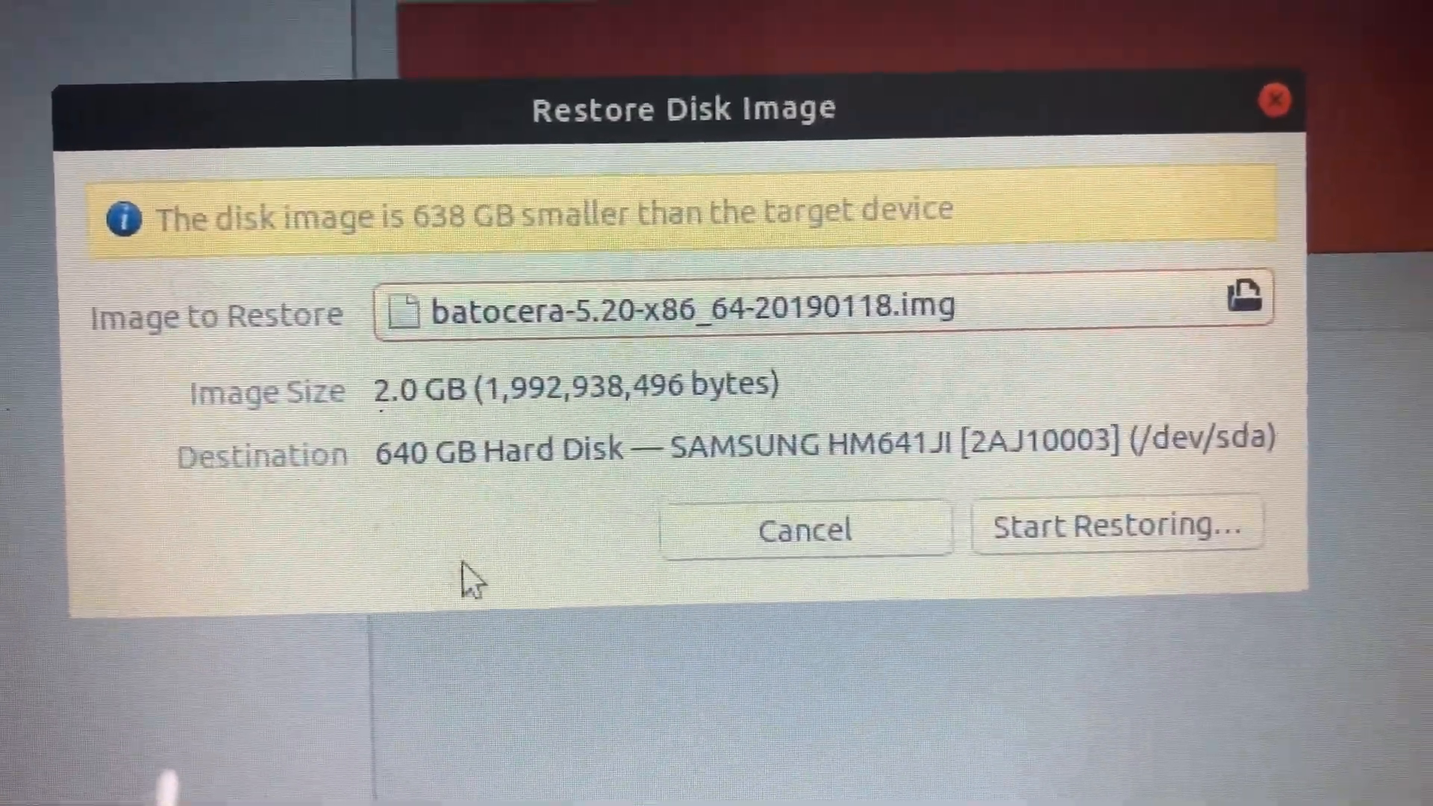
click(1115, 526)
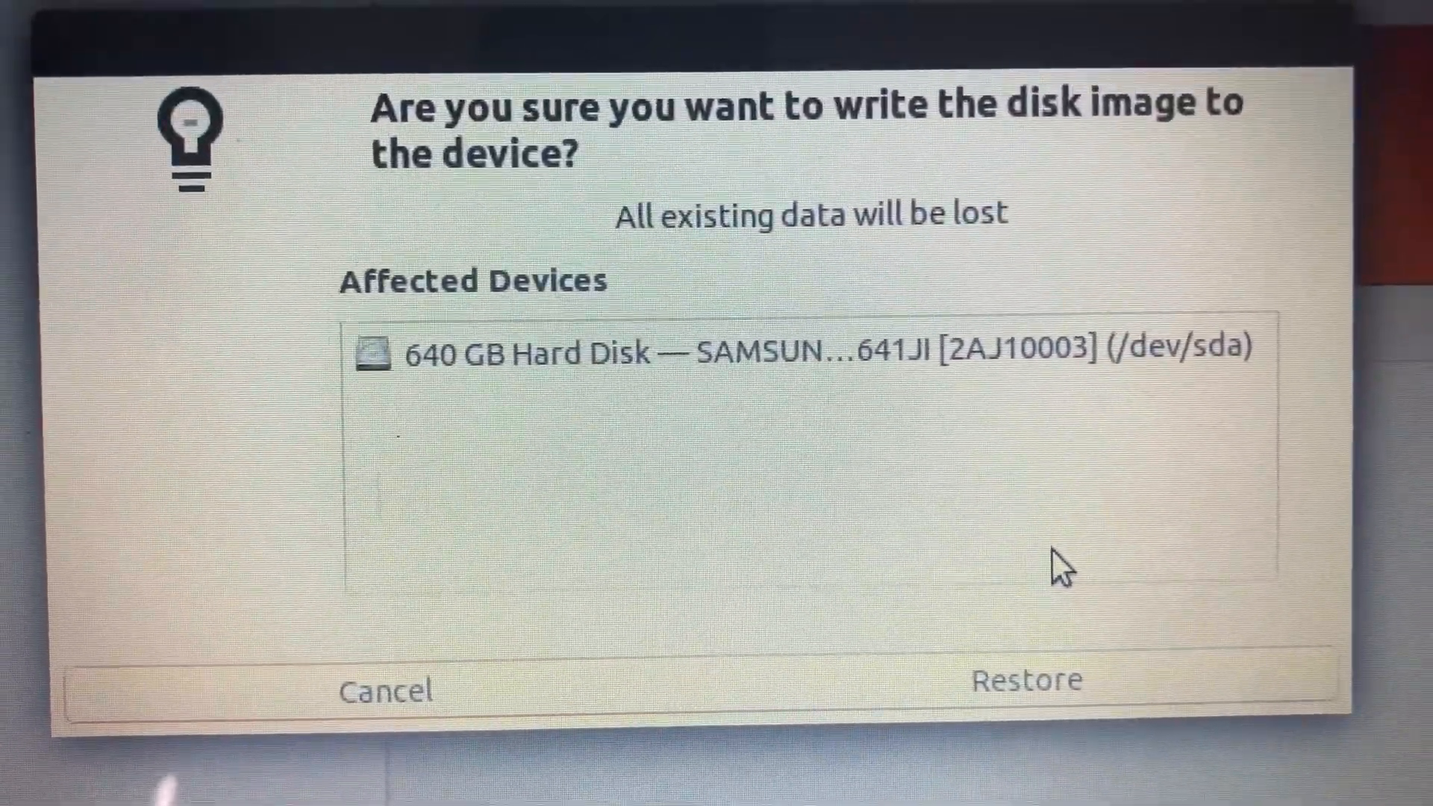
click(1028, 681)
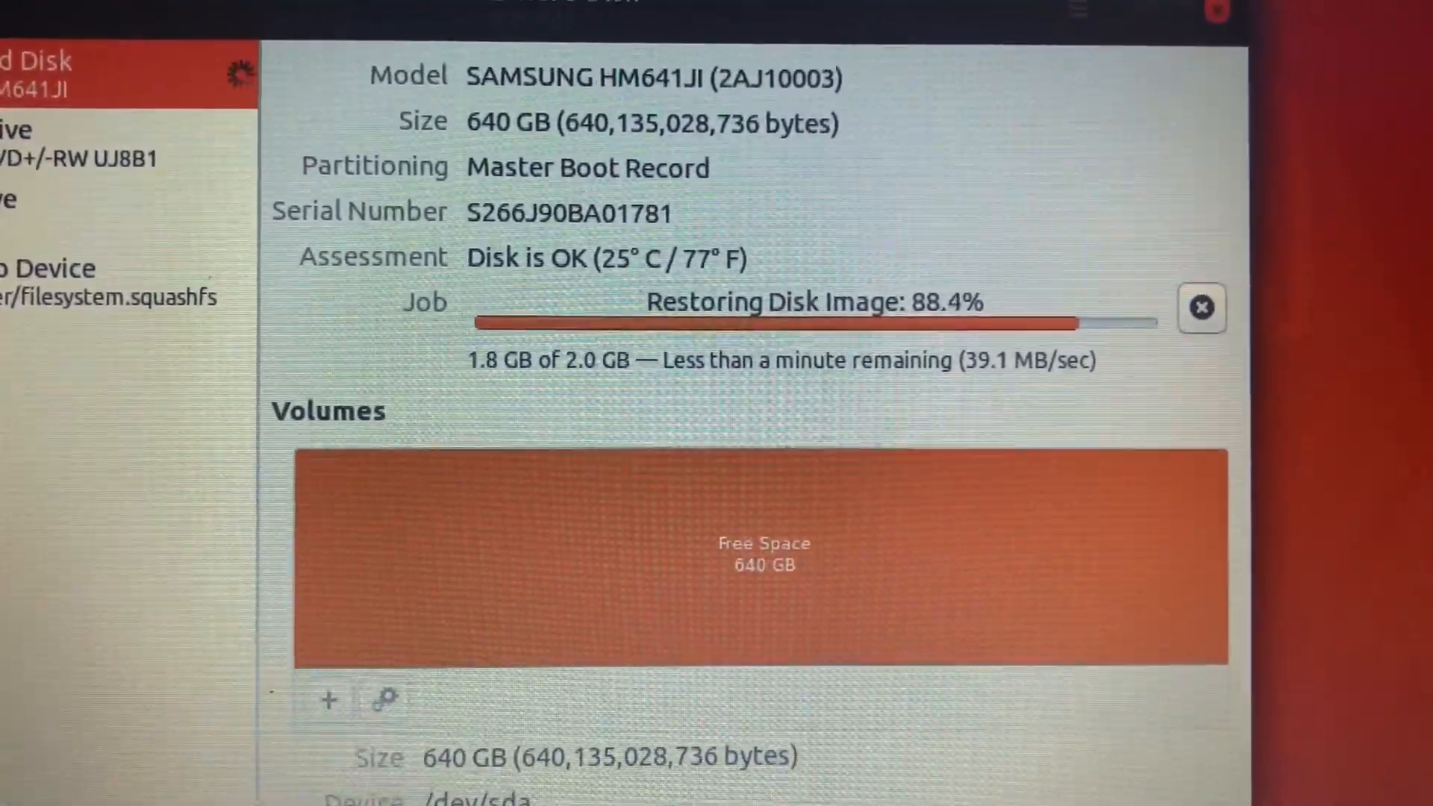
Let the Restoring Disk Image job run to 100% on the 640 GB disk.
click(851, 18)
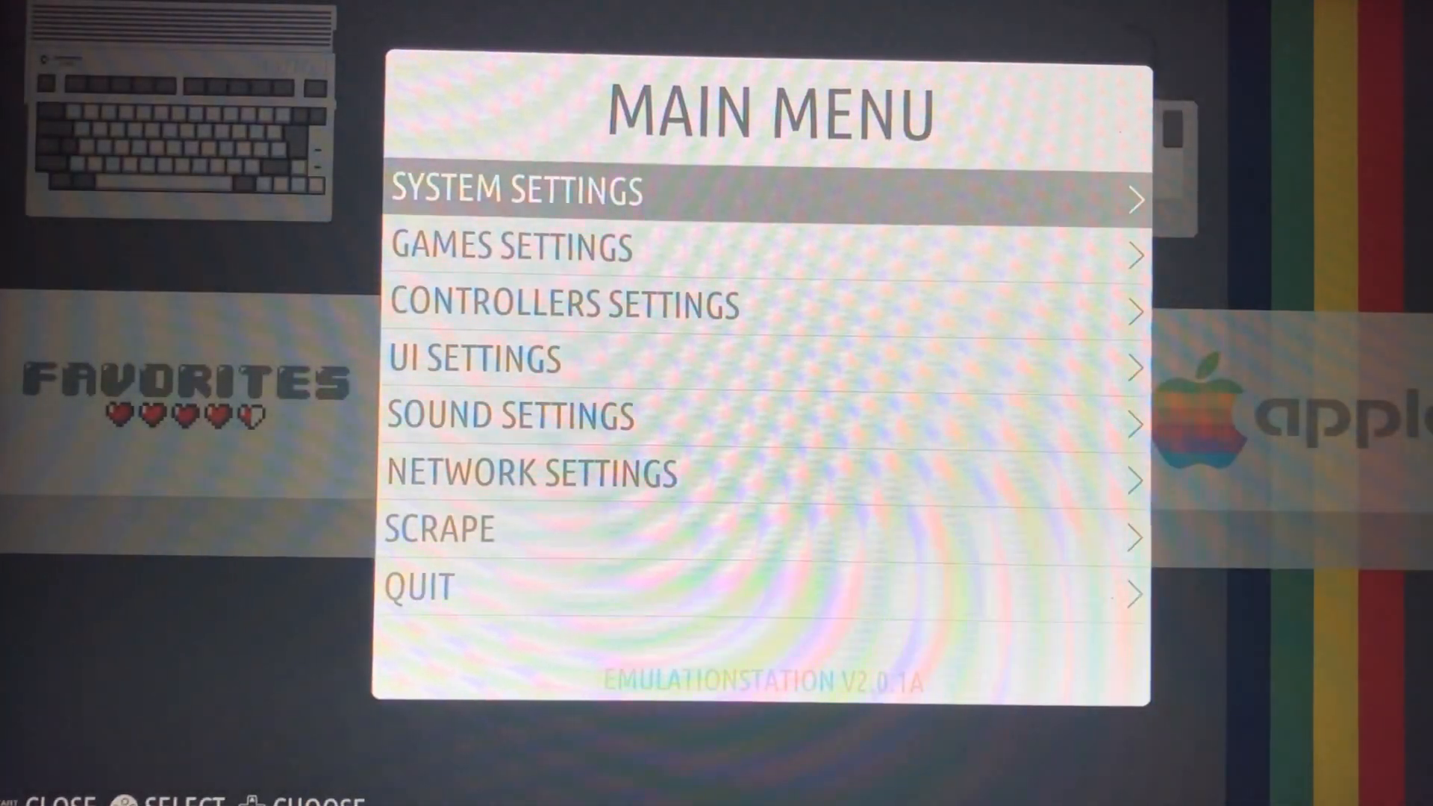
Configure a Controller from Controllers Settings, mapping all gamepad 1 buttons and the hotkey, then save.
key(Down)
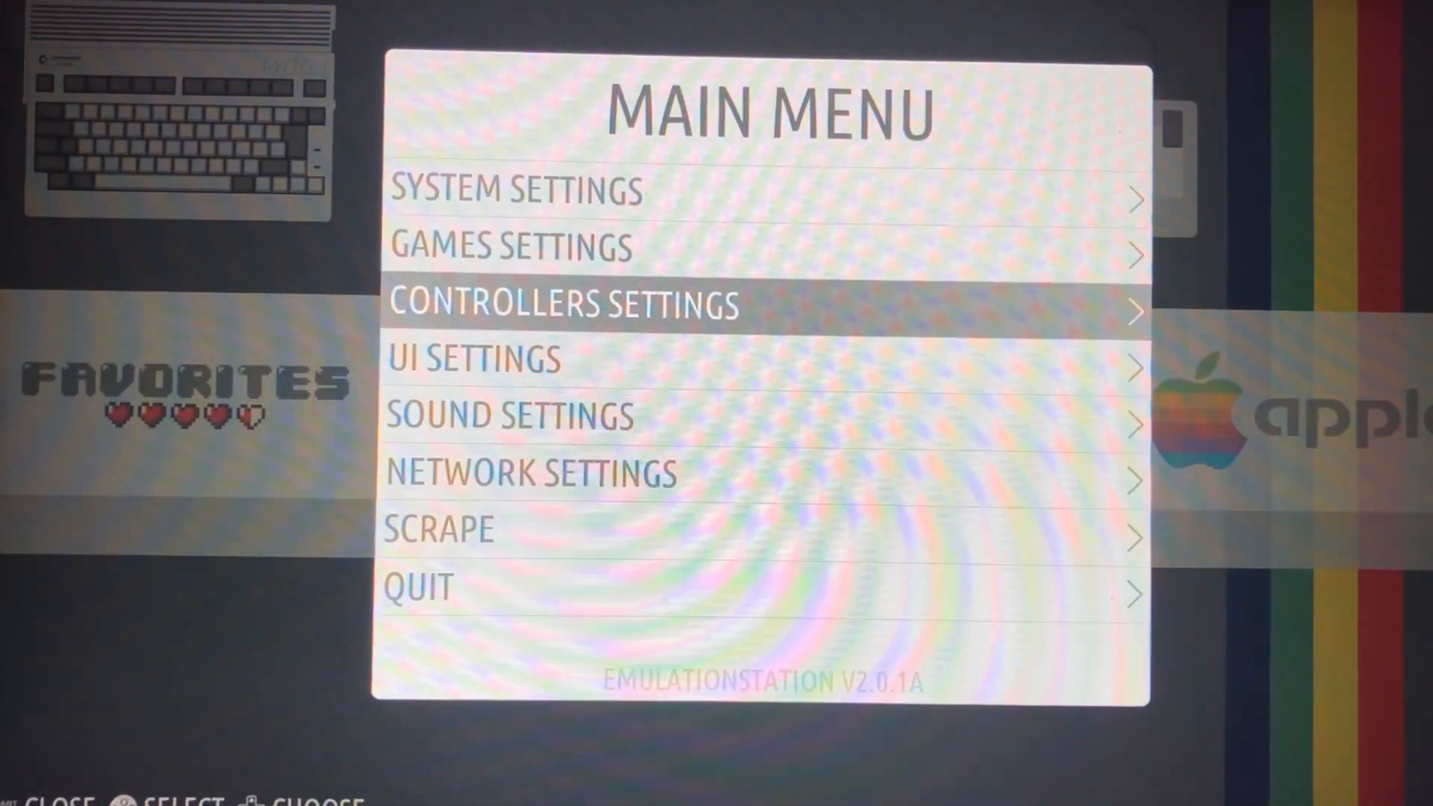
click(568, 304)
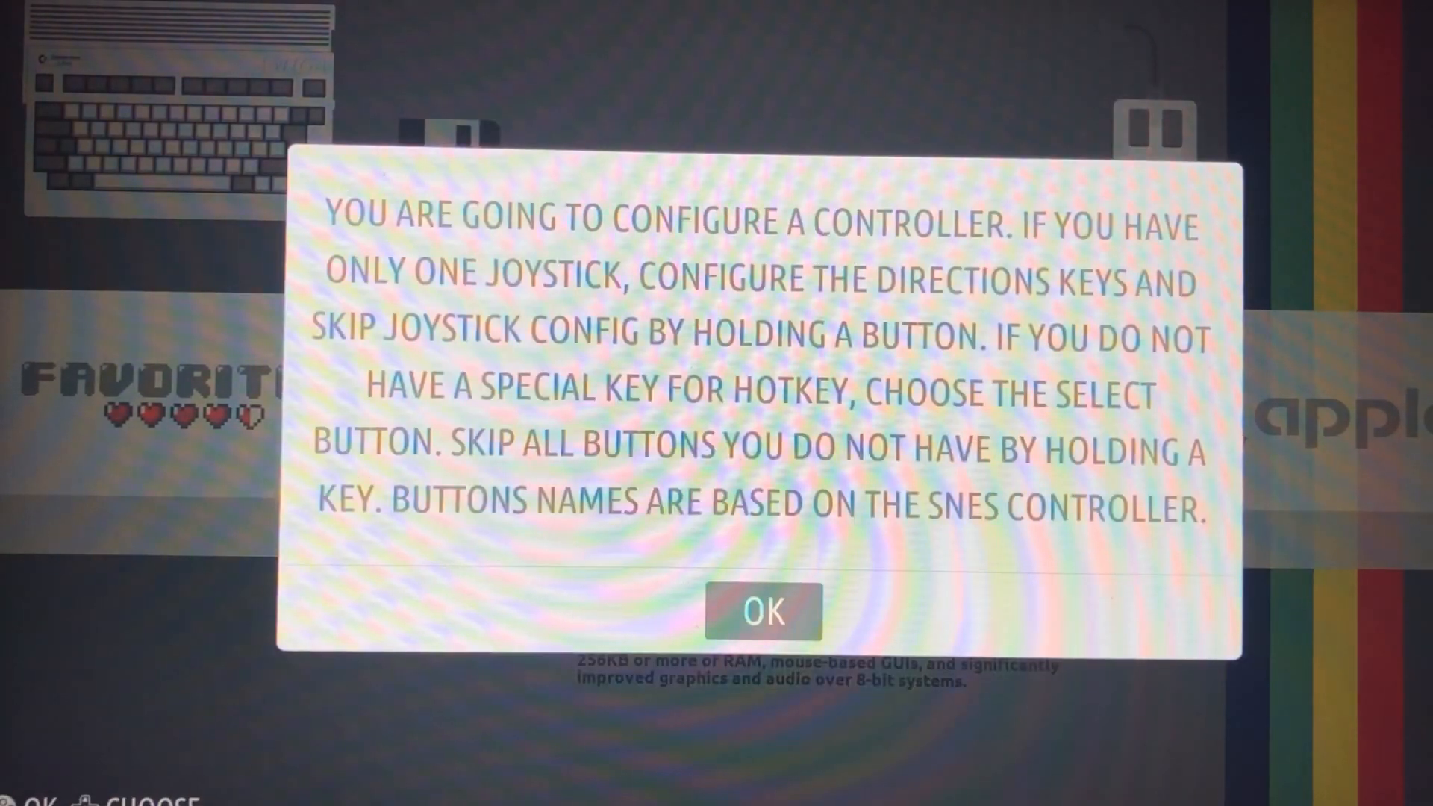
click(763, 612)
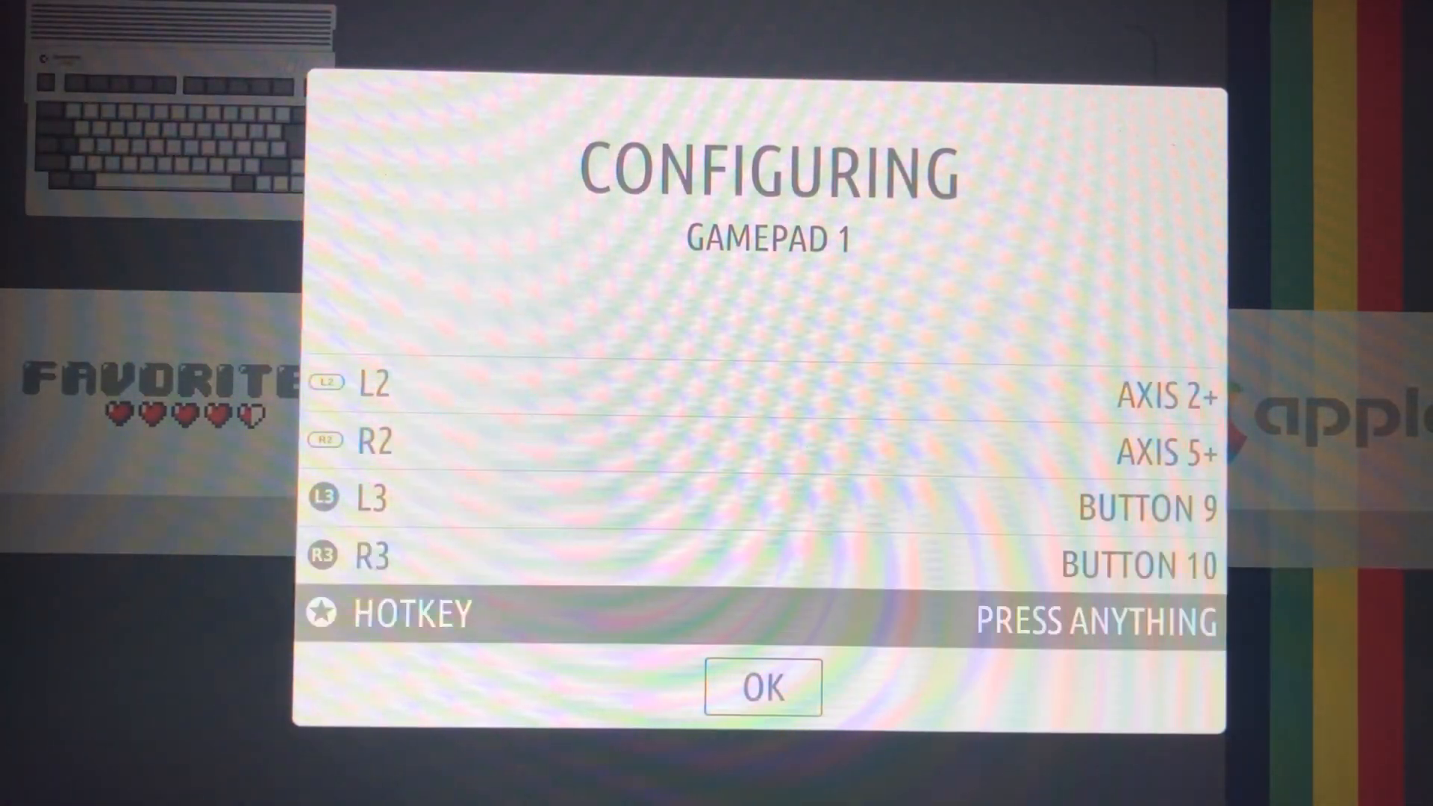
click(762, 687)
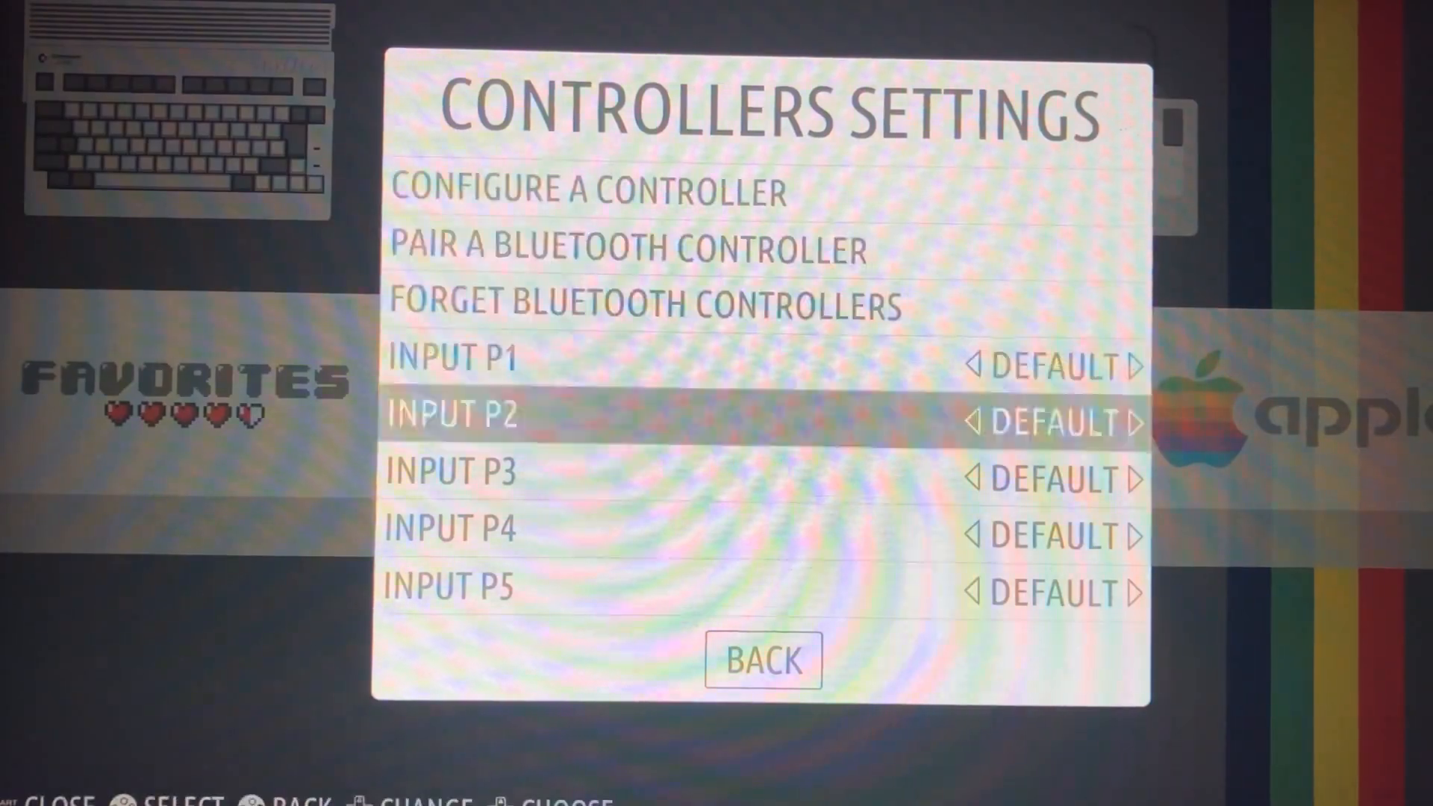
click(763, 662)
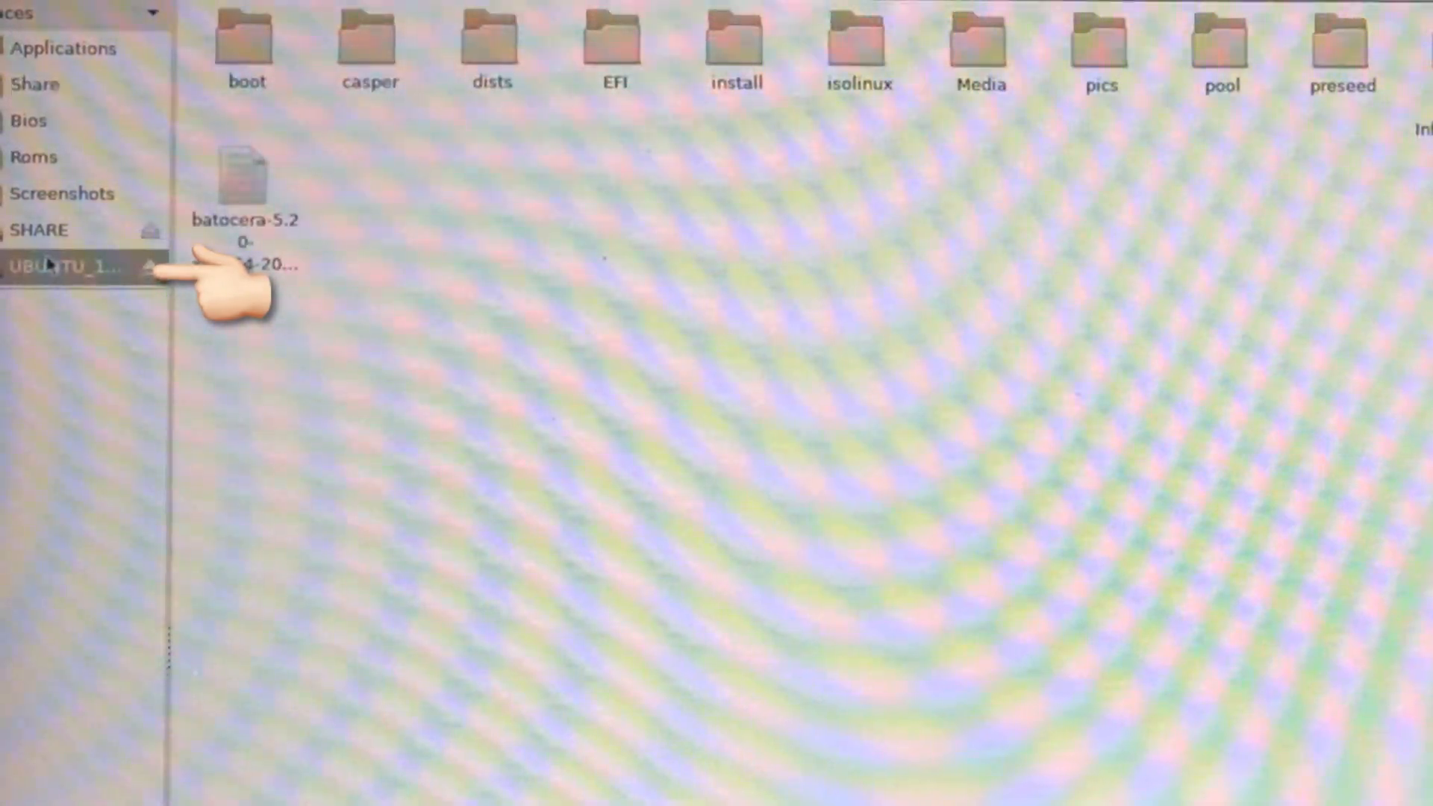
Select the Ubuntu USB drive in the file manager's Places sidebar to view the Batocera image.
click(30, 121)
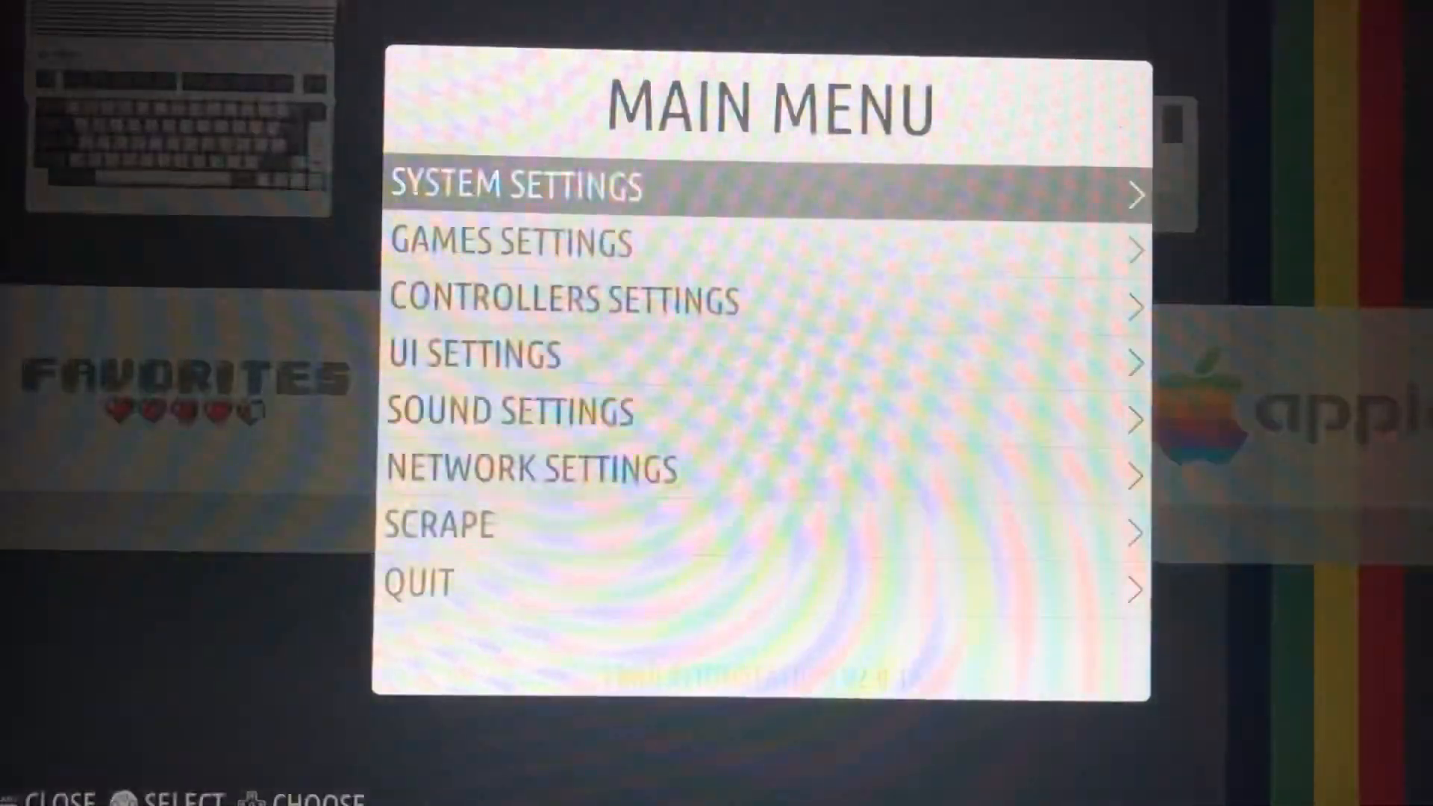
key(Down)
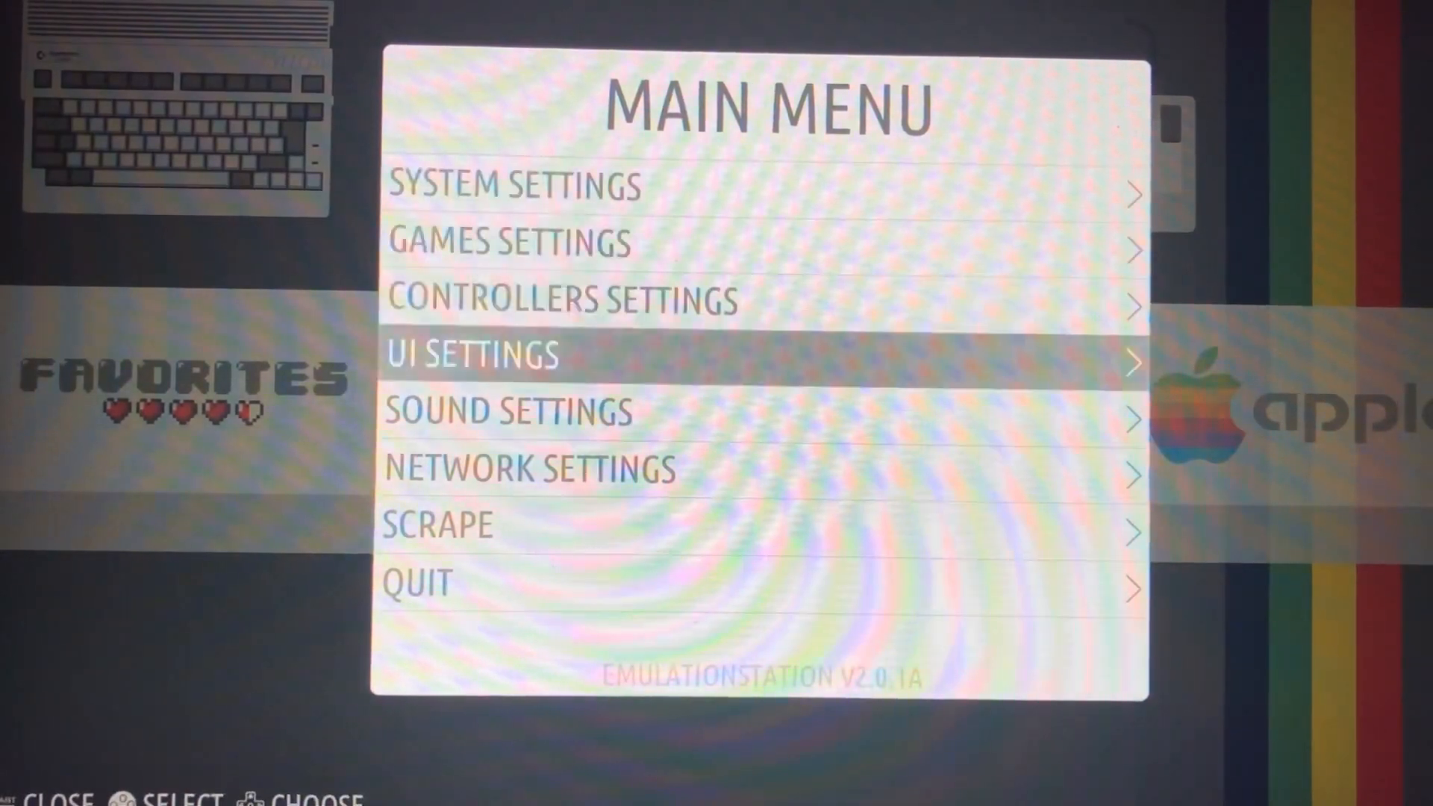
click(530, 469)
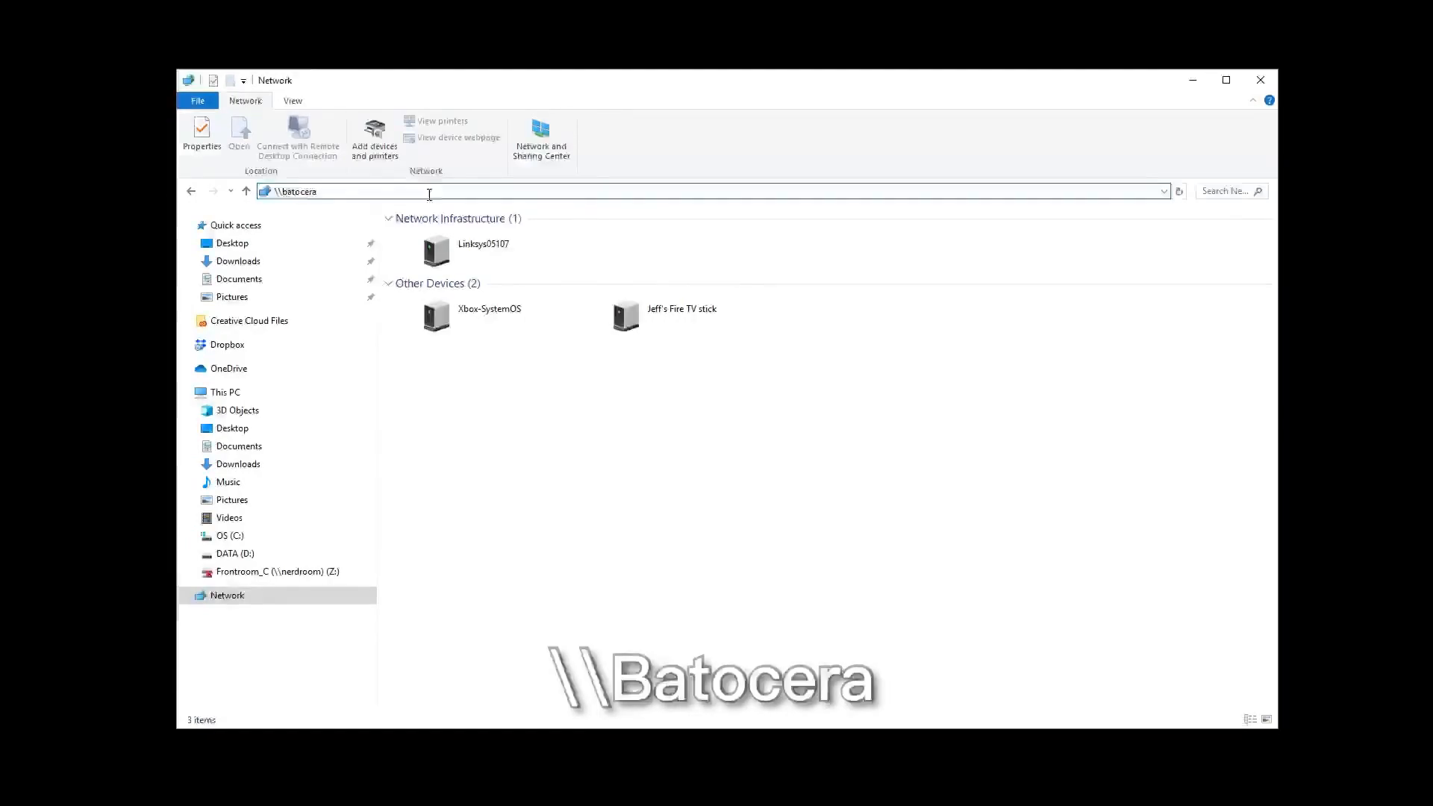
key(Return)
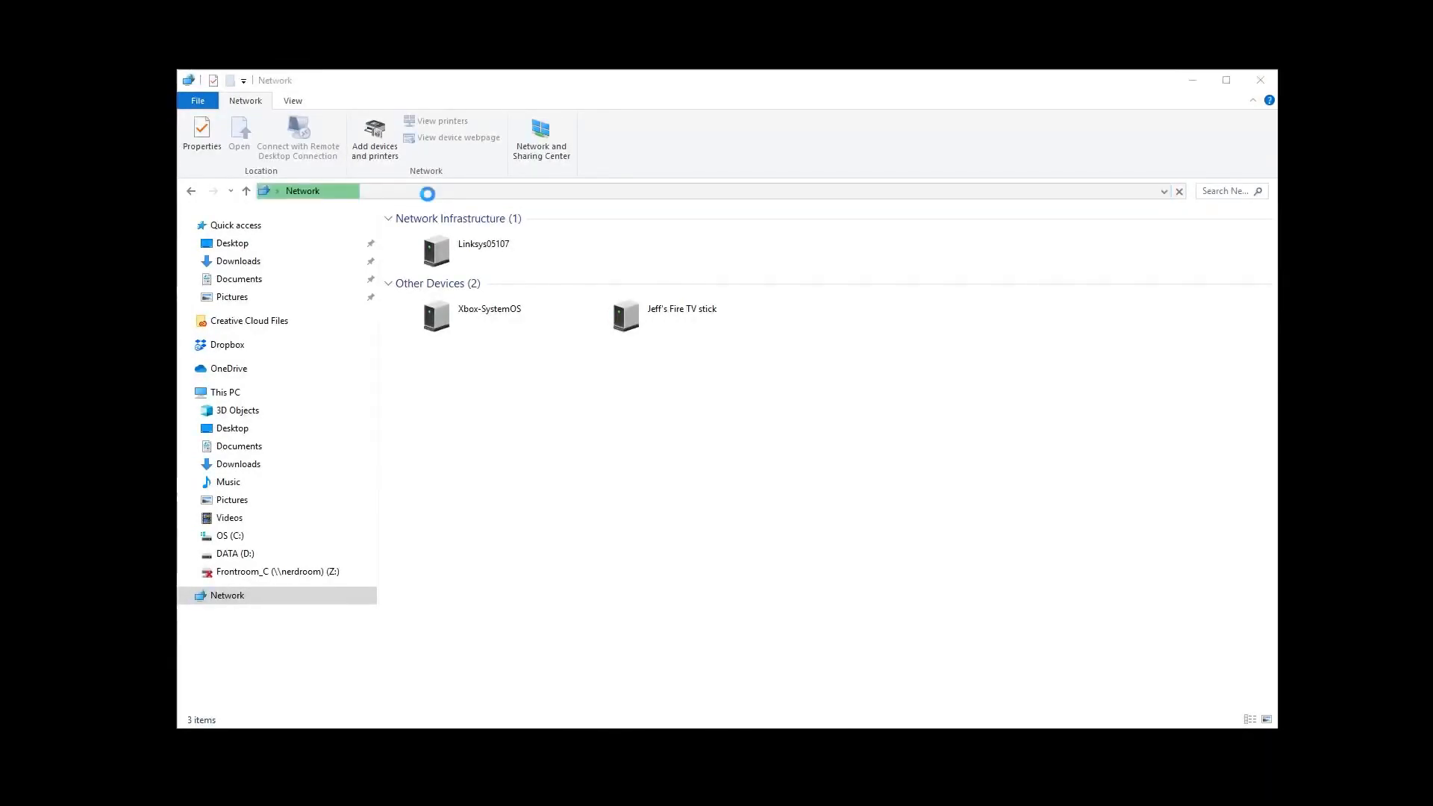
text(root)
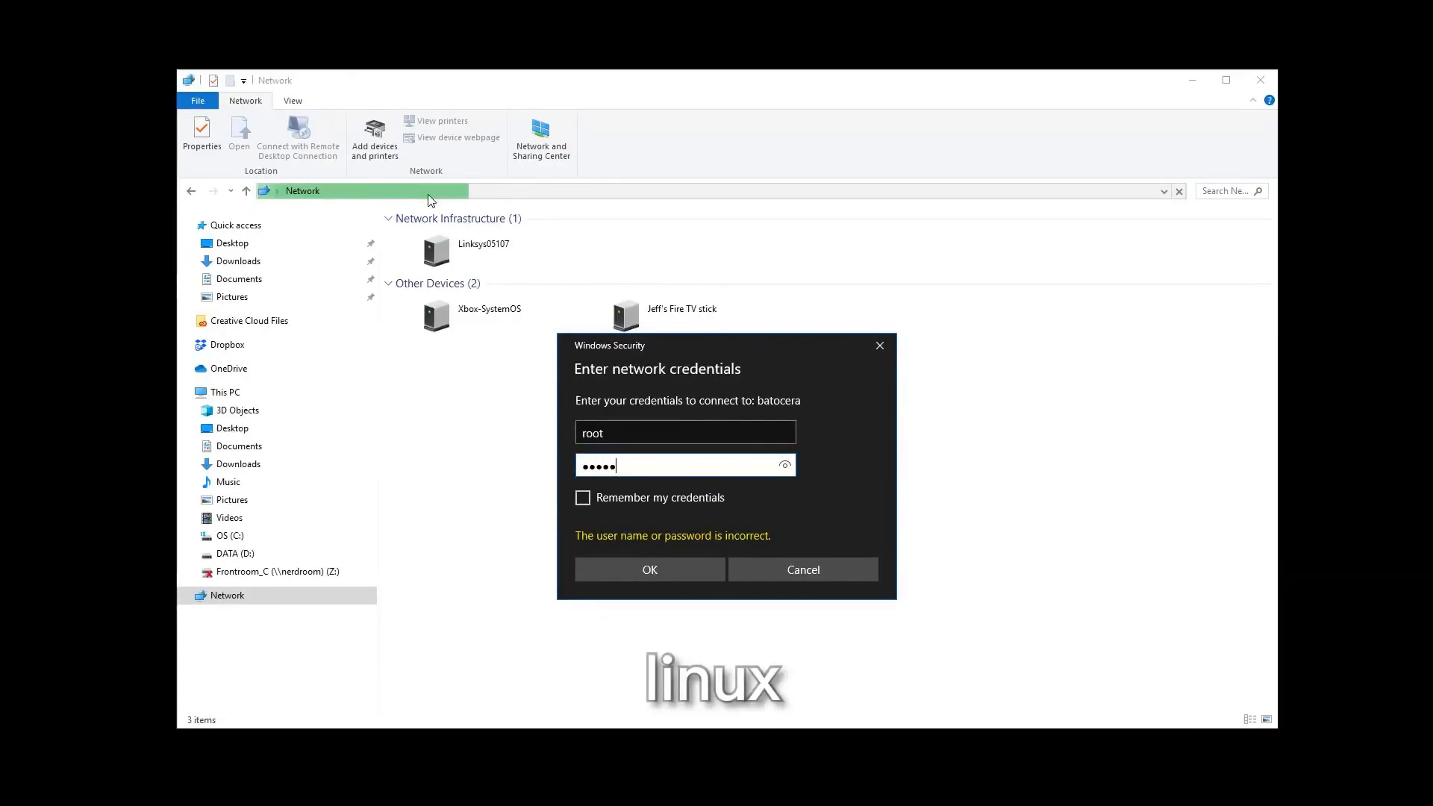
click(582, 498)
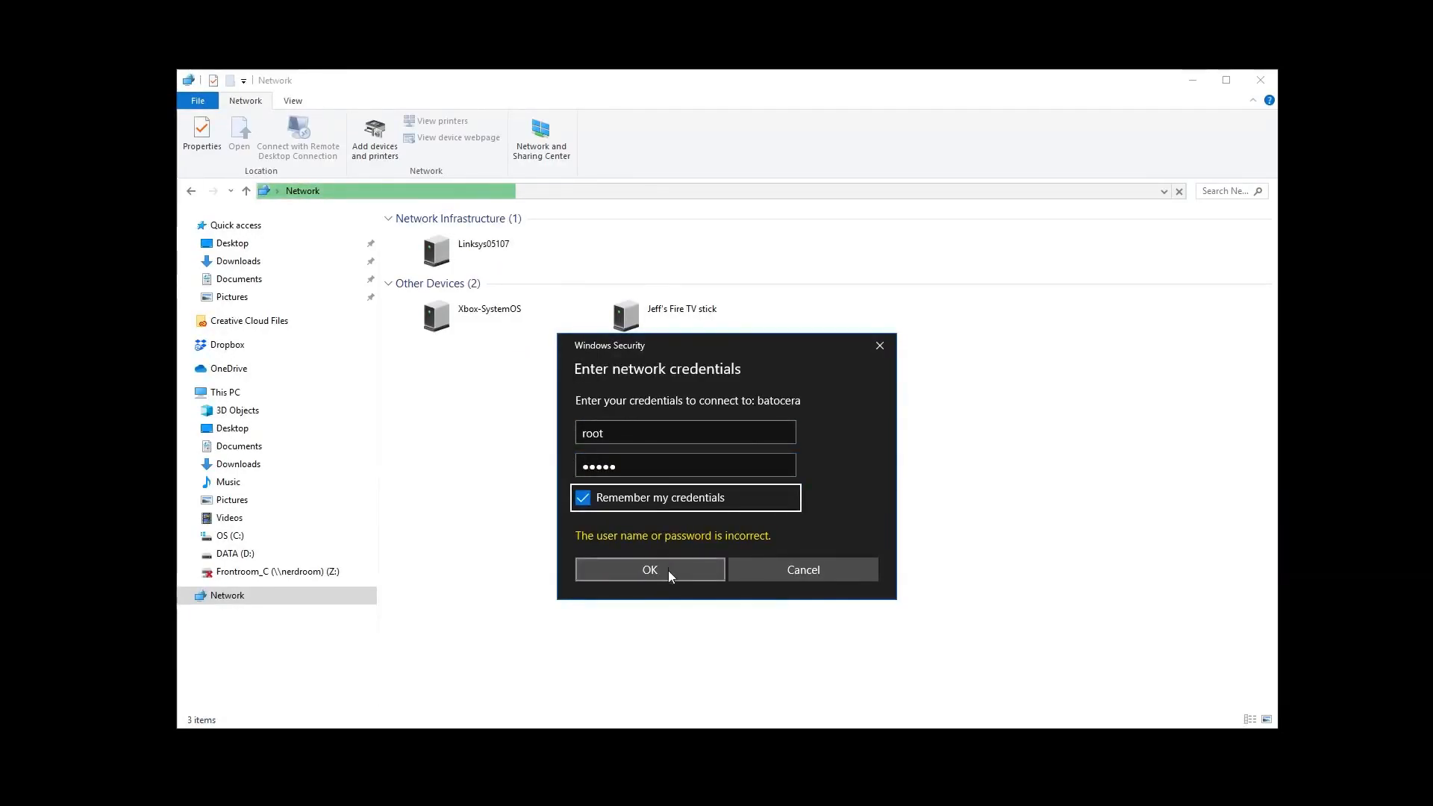
click(650, 569)
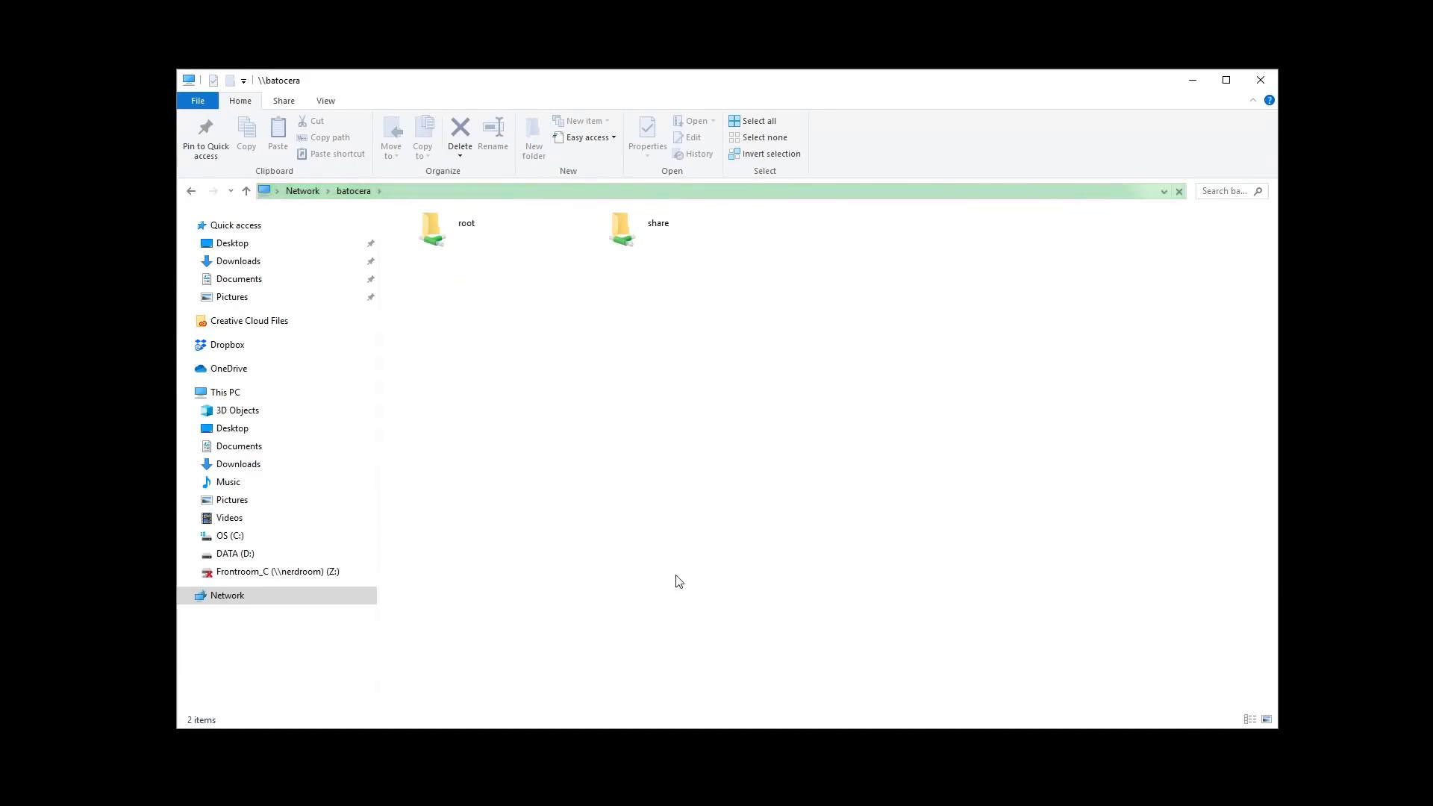
Enter the share folder showing bios, roms, saves and system.
click(466, 228)
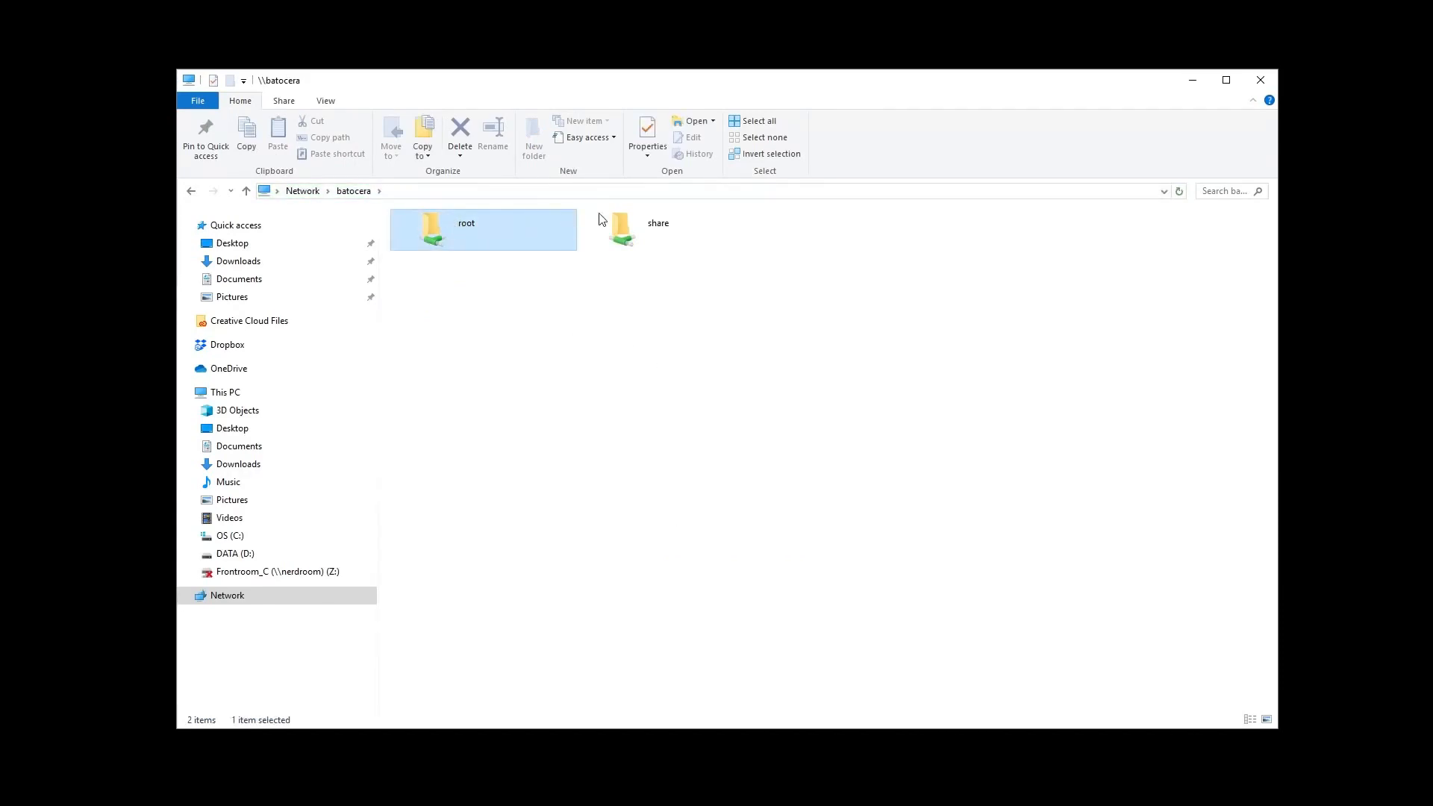
double_click(621, 229)
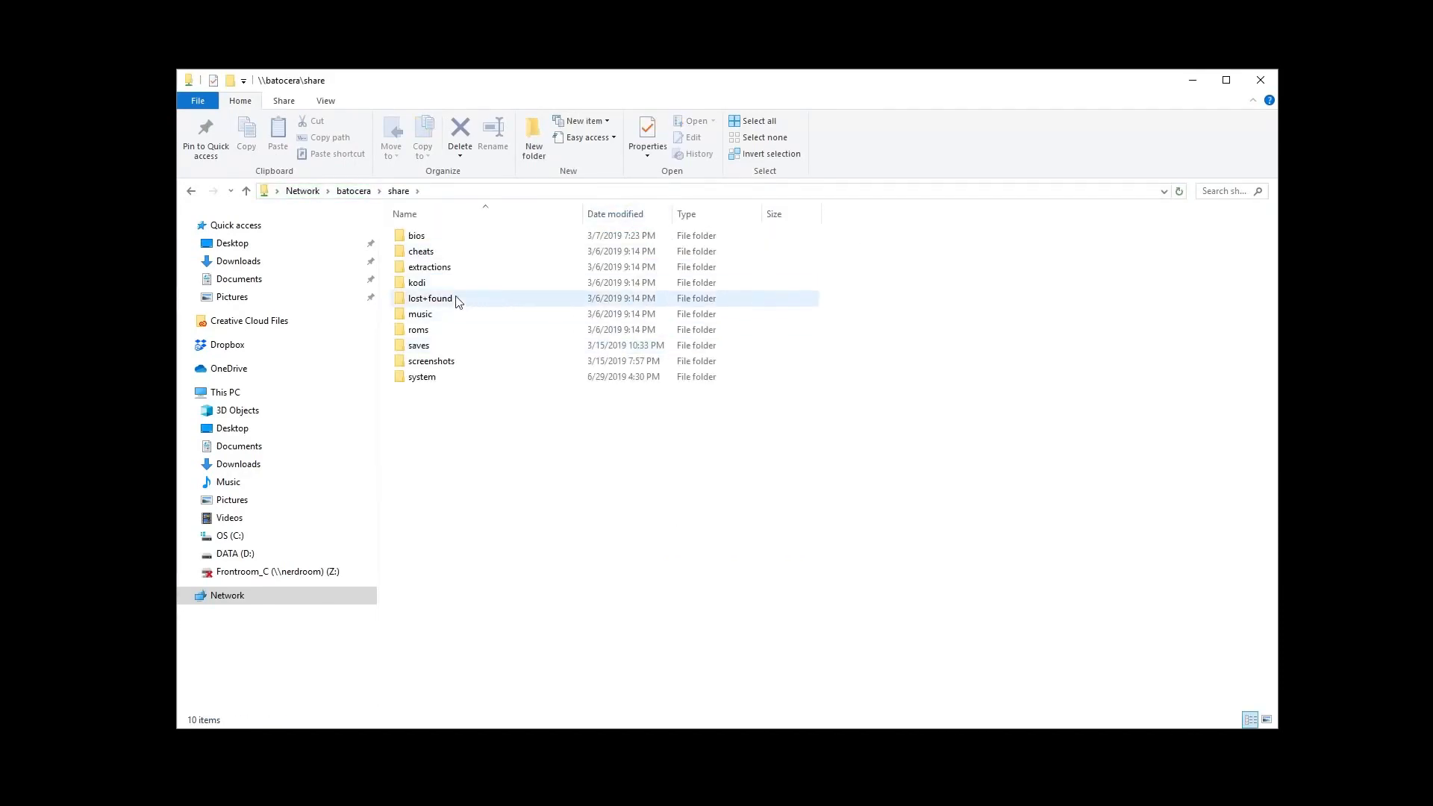